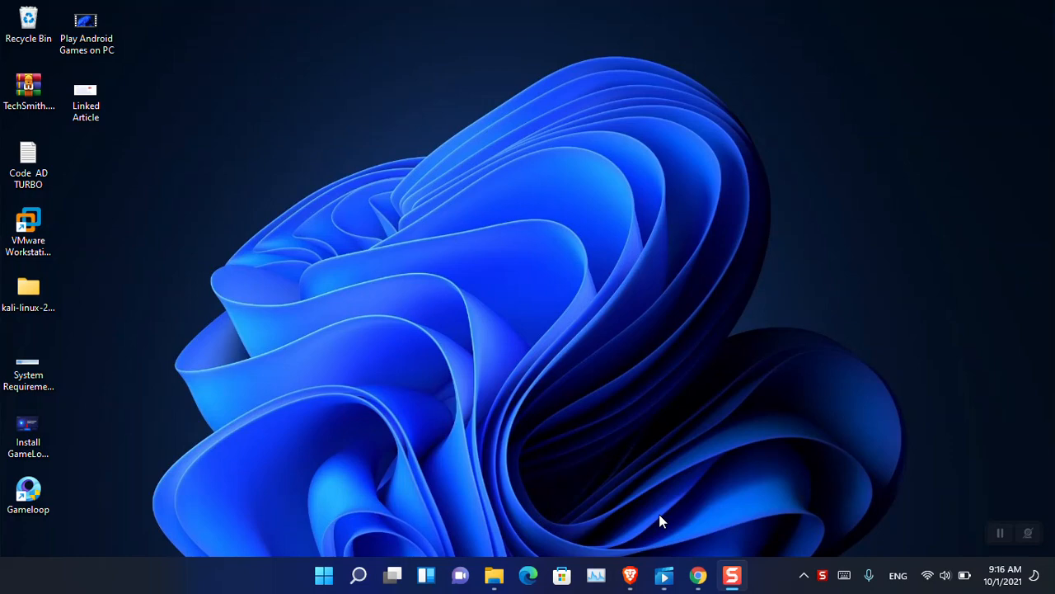
Launch Chrome from the desktop and reach the signed-in Instagram home feed
left_click(697, 574)
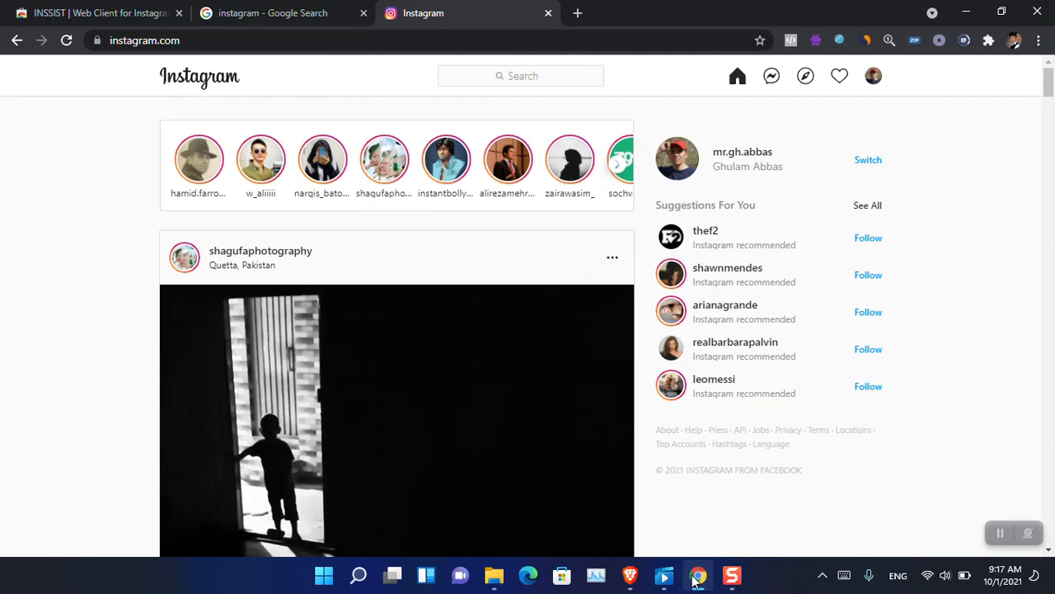
Add the INSSIST extension from the Chrome Web Store, then list installed extensions on the Instagram tab
left_click(96, 13)
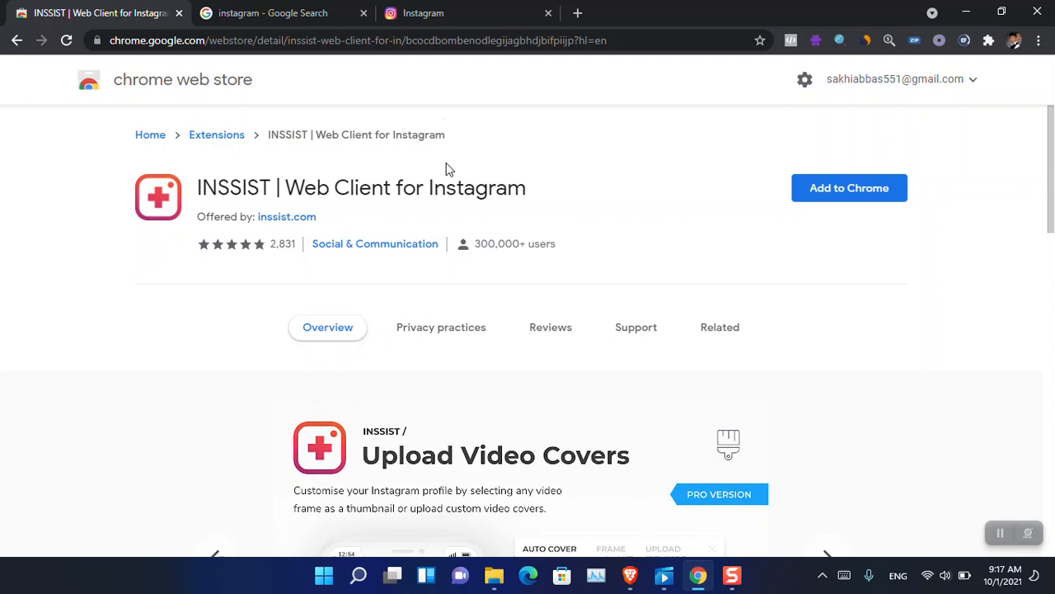
left_click(847, 188)
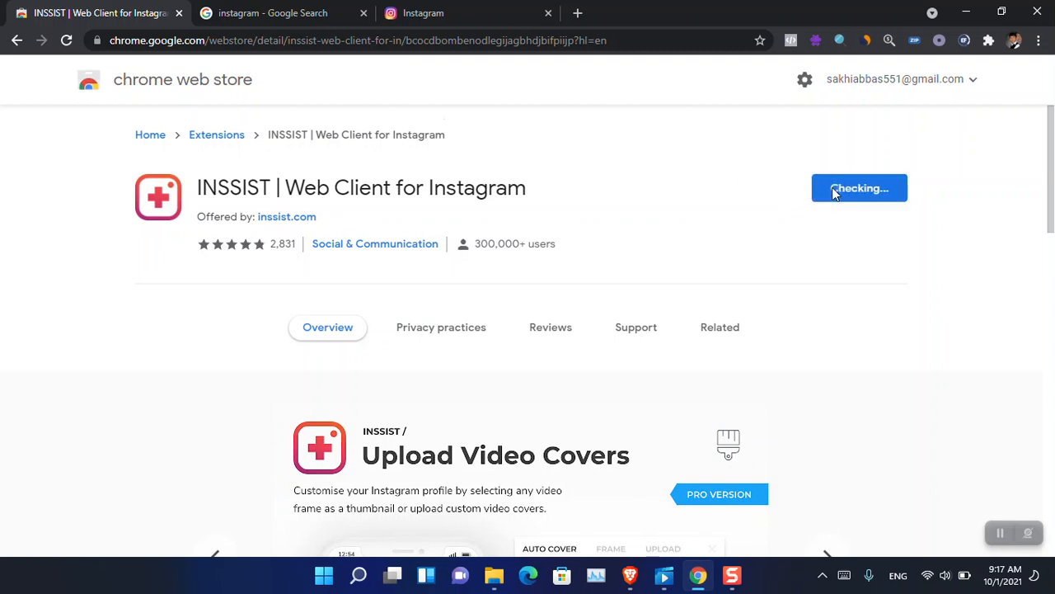
left_click(857, 188)
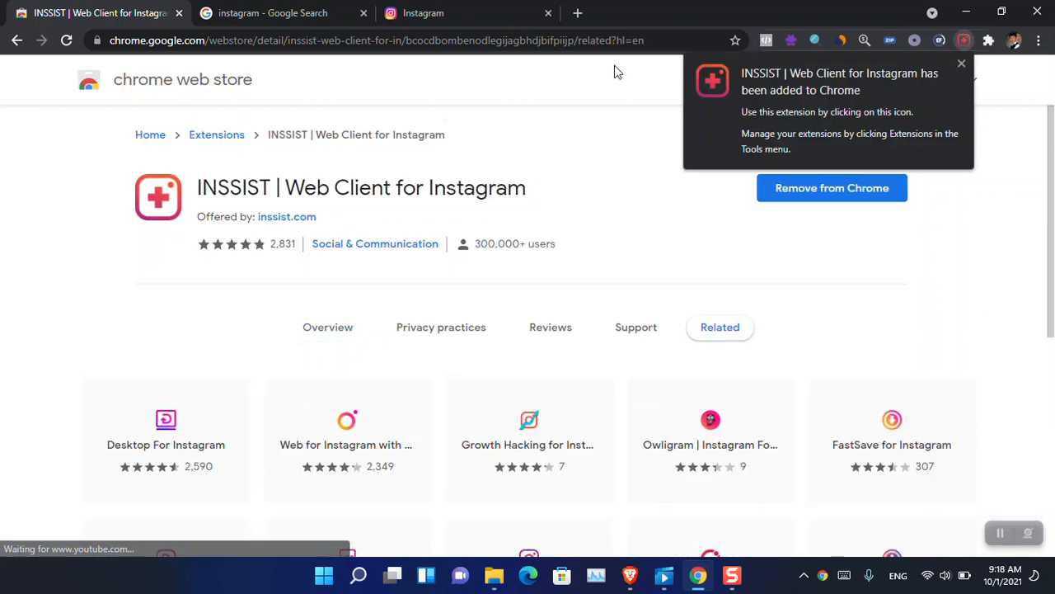
mouse_move(963, 39)
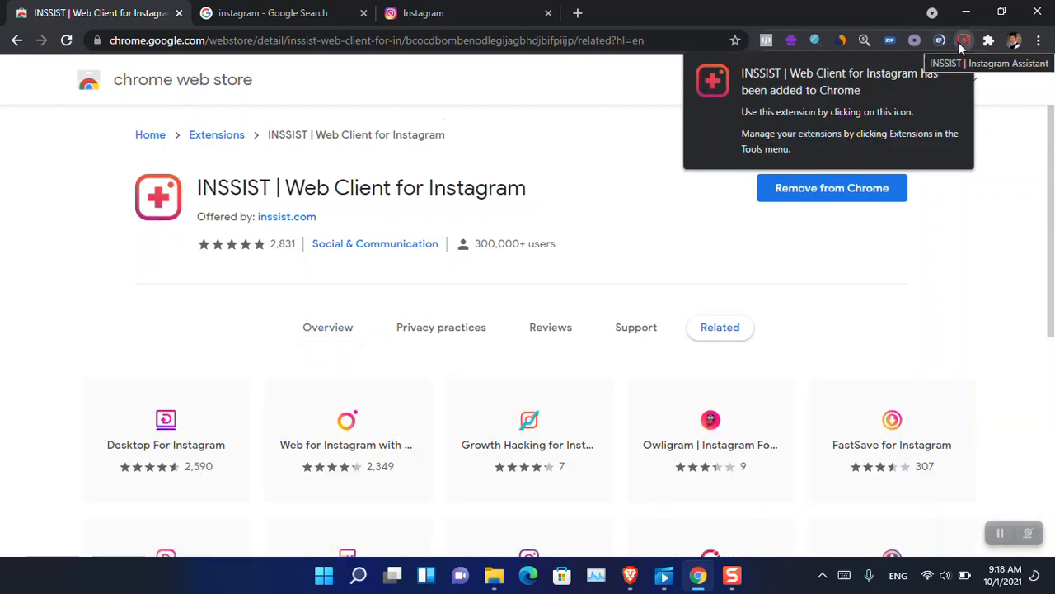
left_click(422, 14)
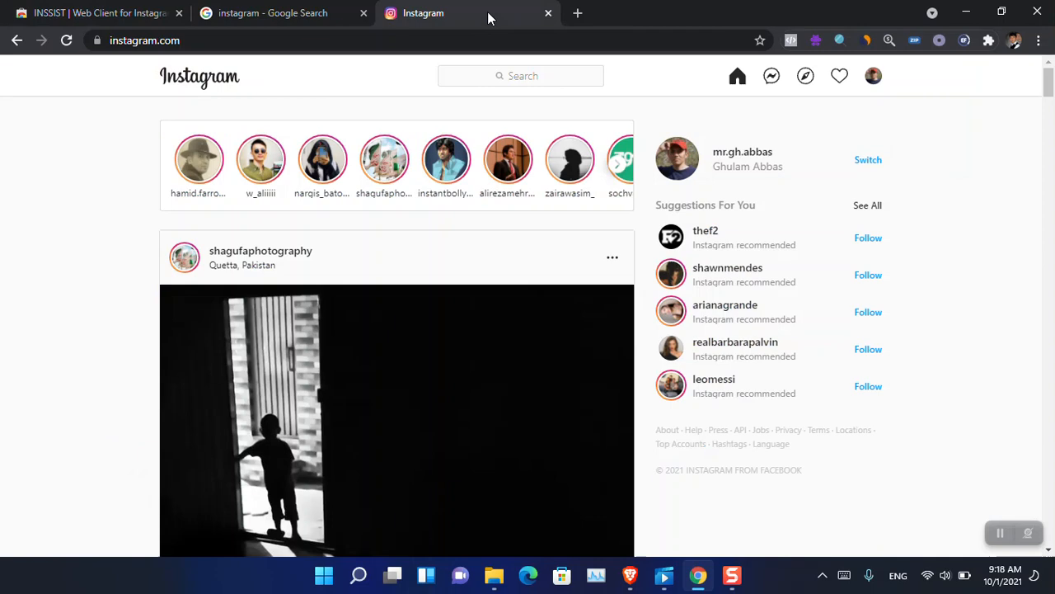
left_click(989, 39)
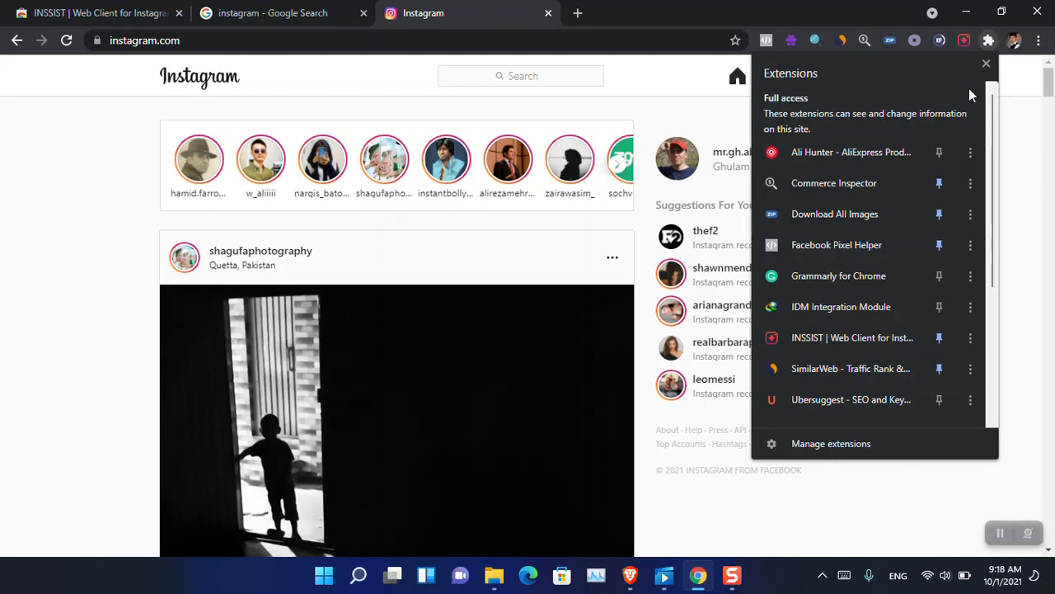
Launch INSSIST past its welcome screen to the mobile-style feed, briefly showing the new post choices
left_click(850, 336)
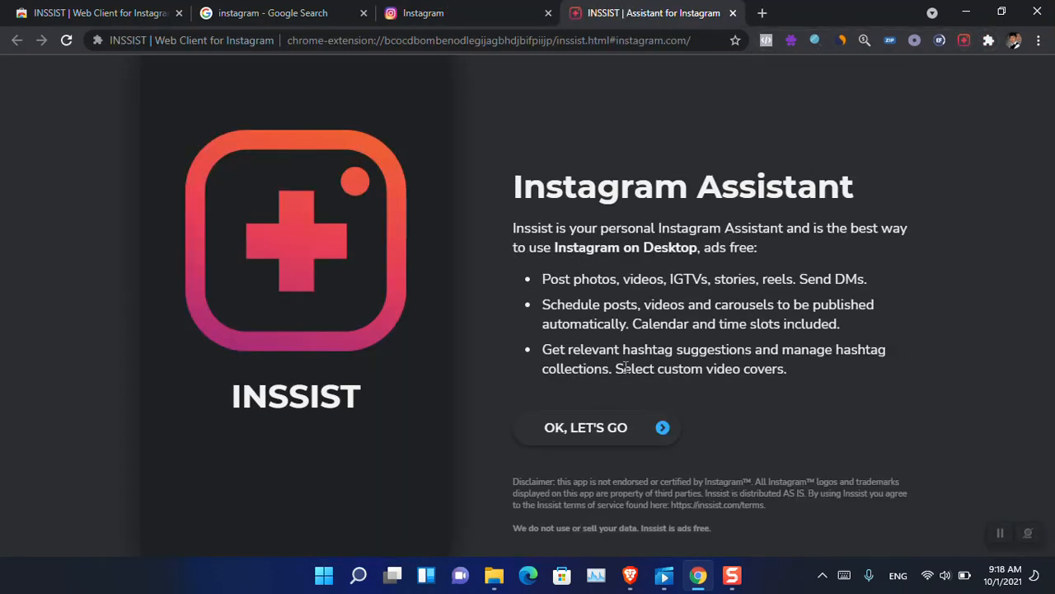
left_click(586, 427)
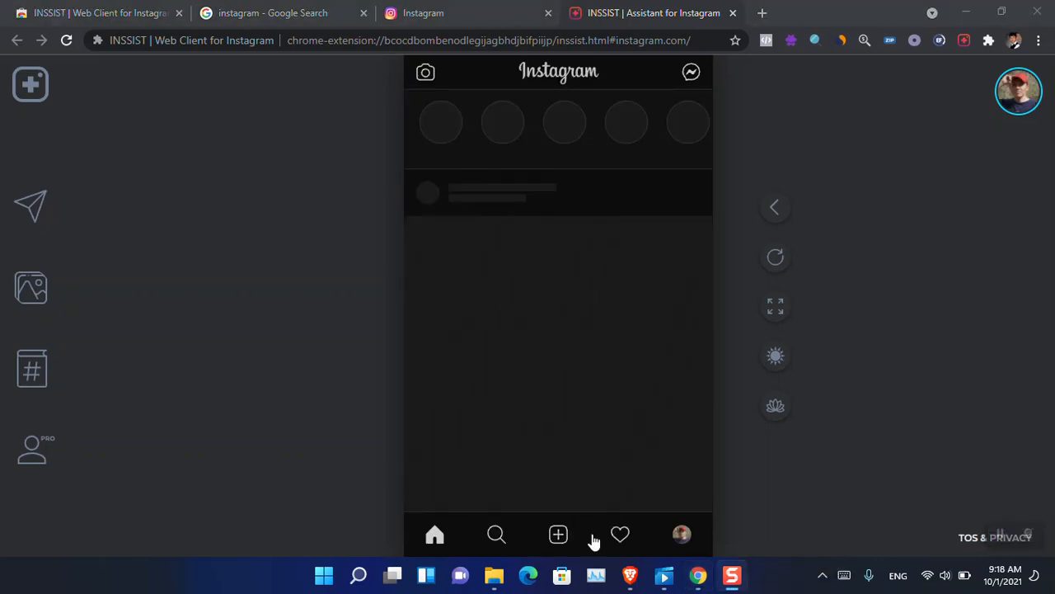
left_click(557, 534)
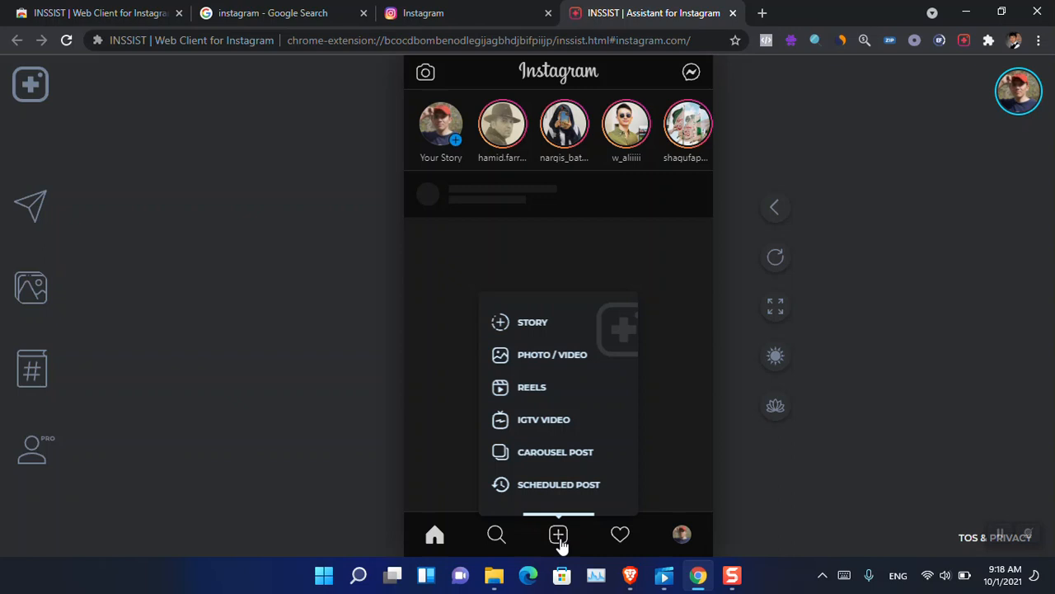
mouse_move(578, 323)
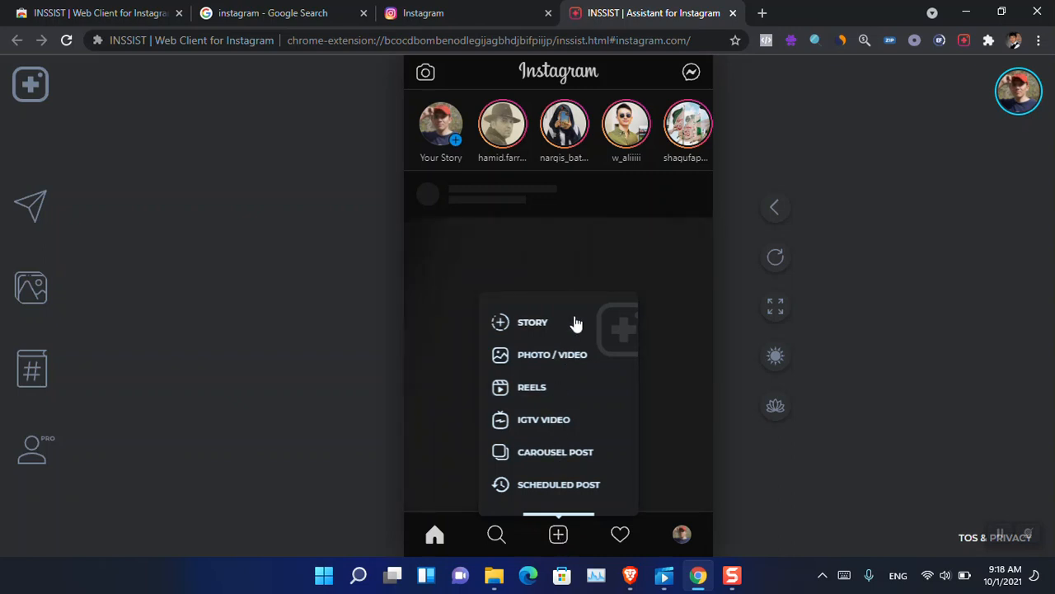
mouse_move(572, 387)
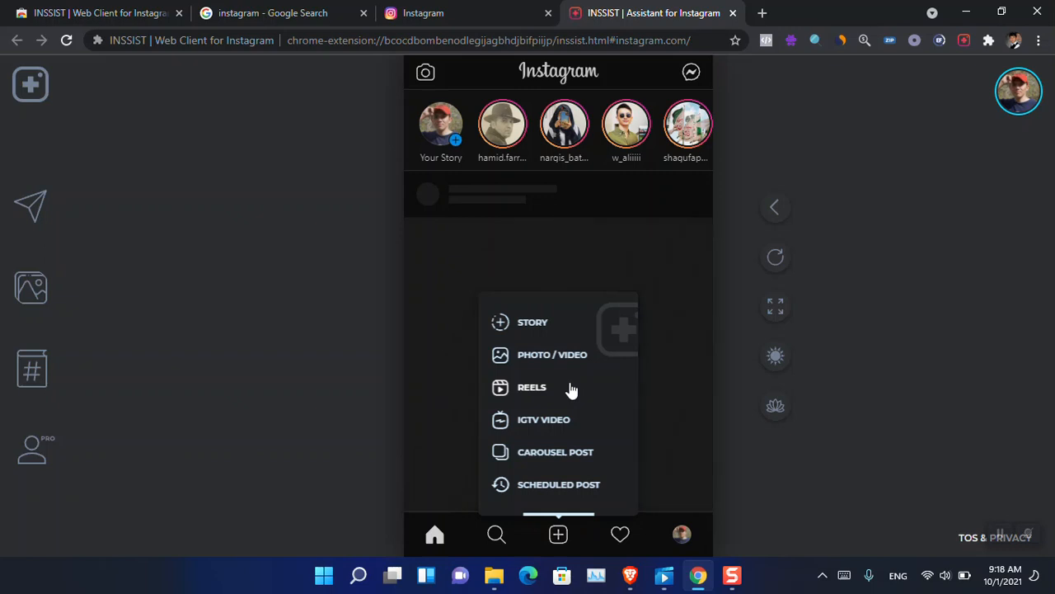
left_click(923, 405)
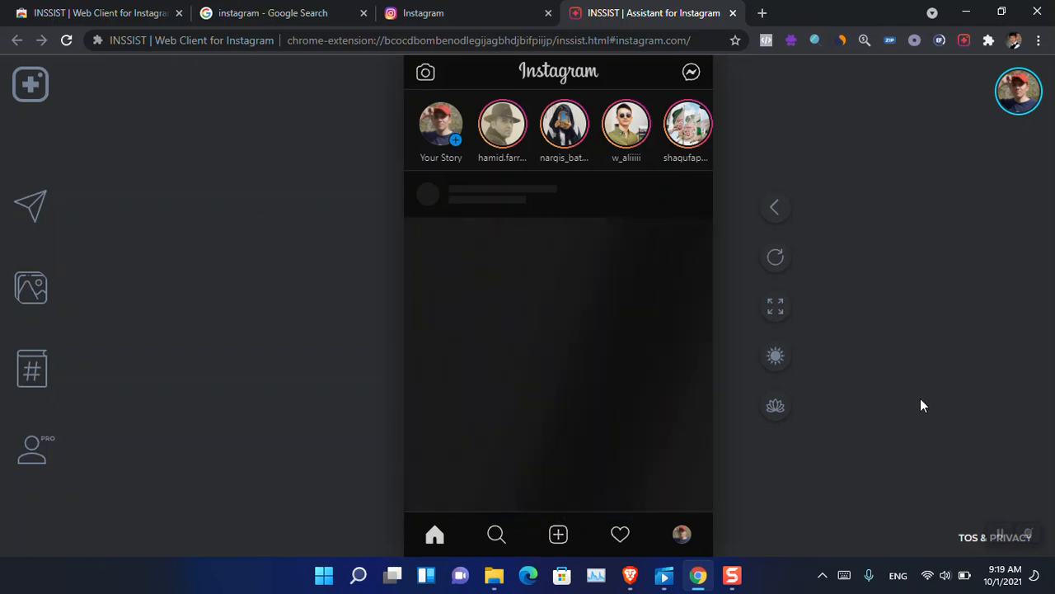
mouse_move(683, 534)
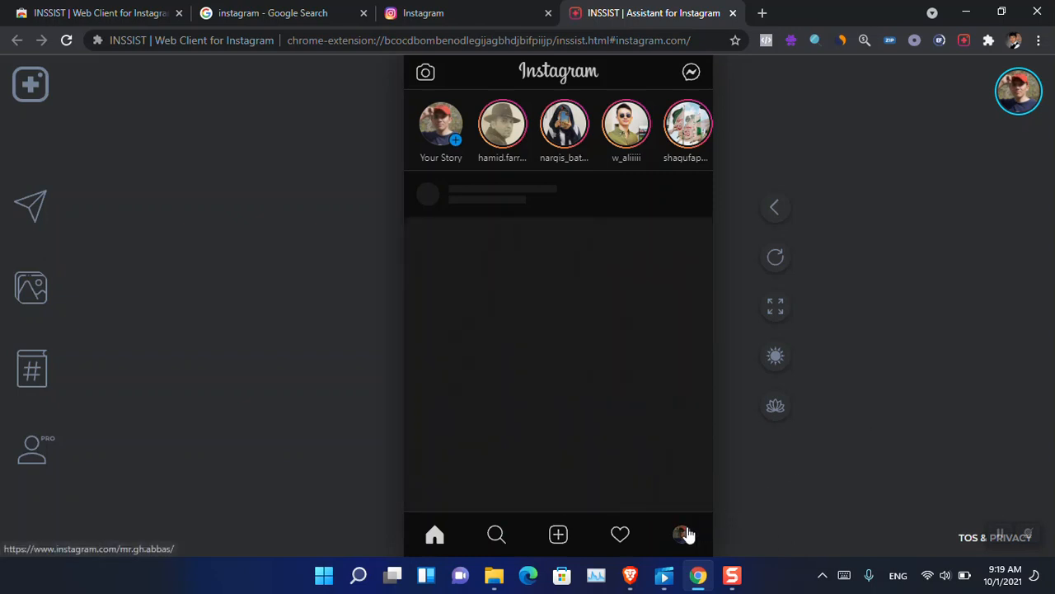
Open your own profile page and bring up the Story / Photo / Reels post-type choices
left_click(683, 534)
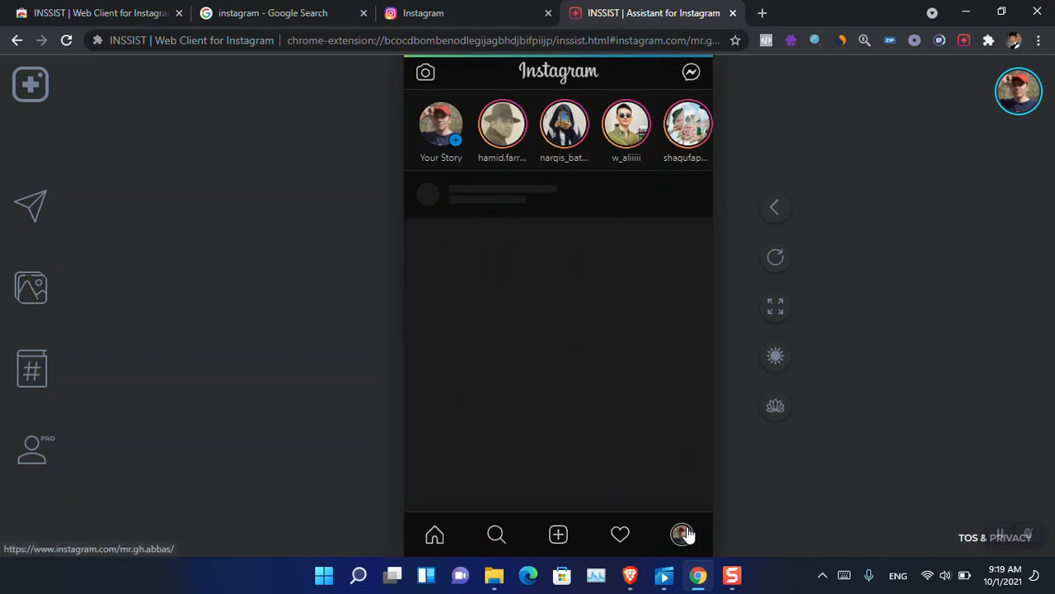
left_click(683, 534)
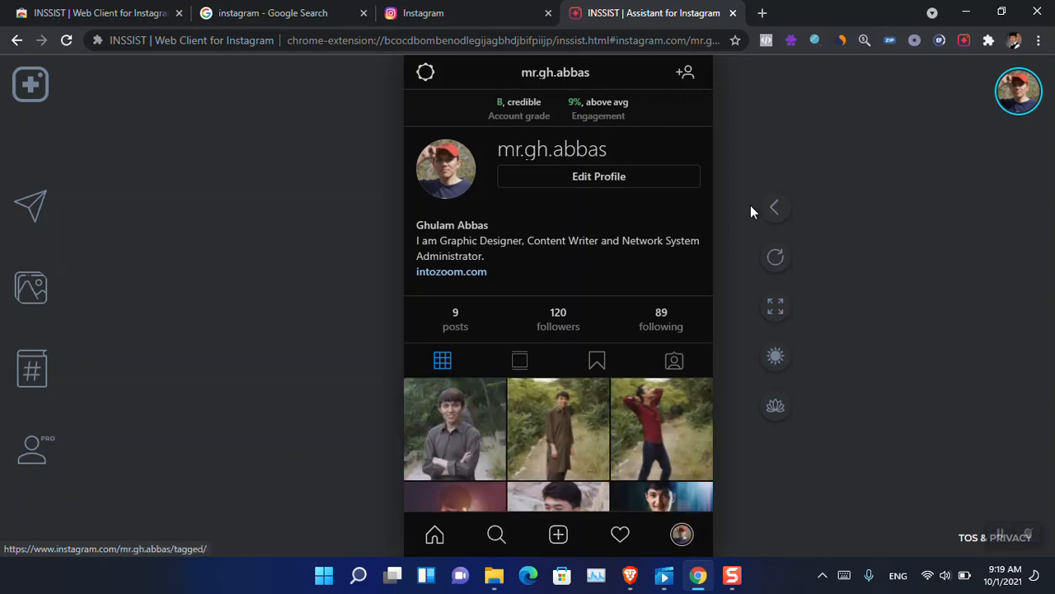
mouse_move(705, 163)
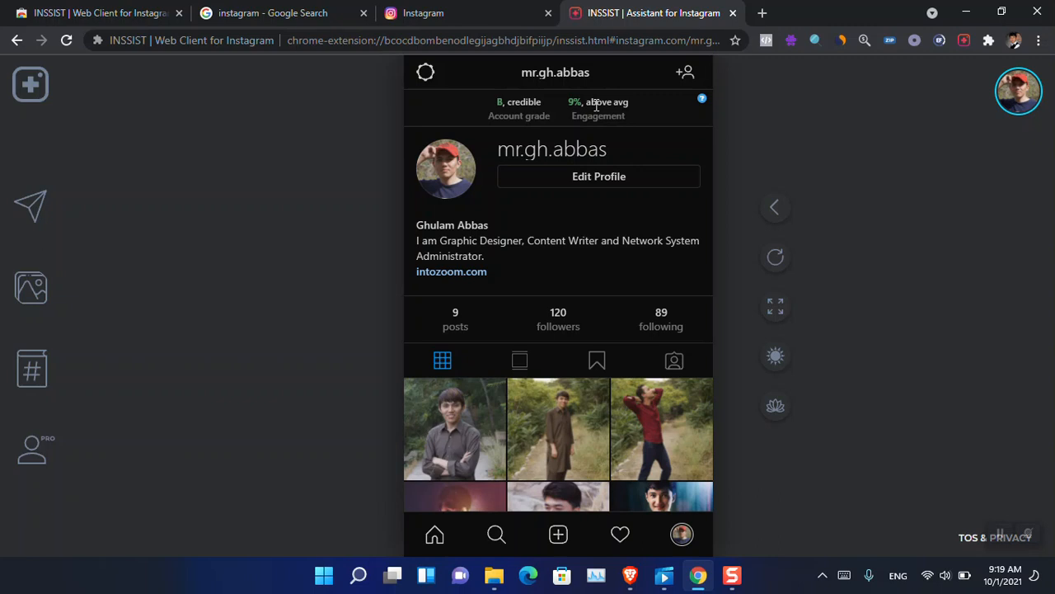
mouse_move(591, 204)
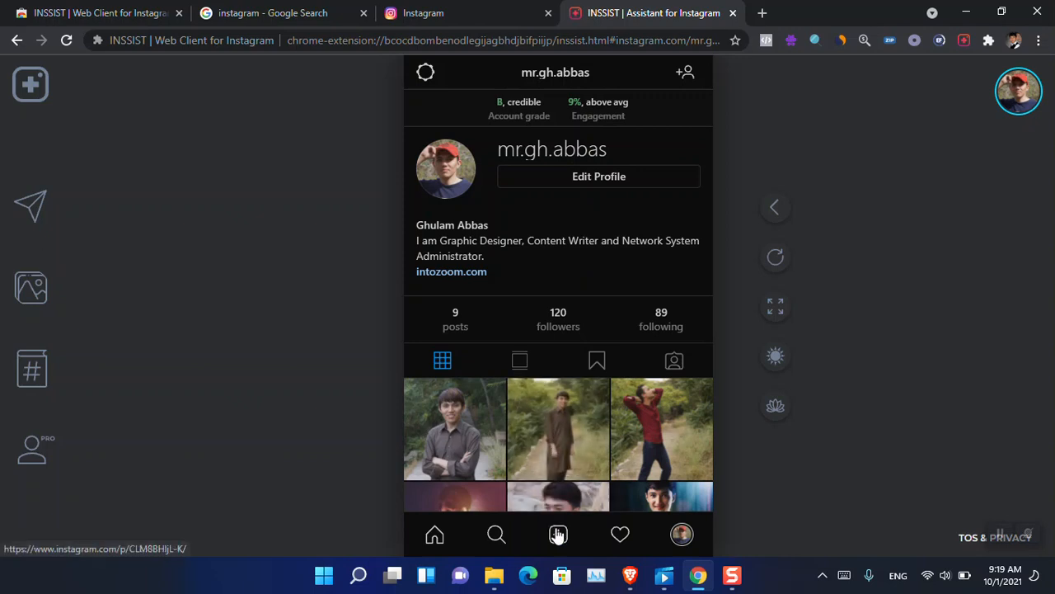
left_click(557, 535)
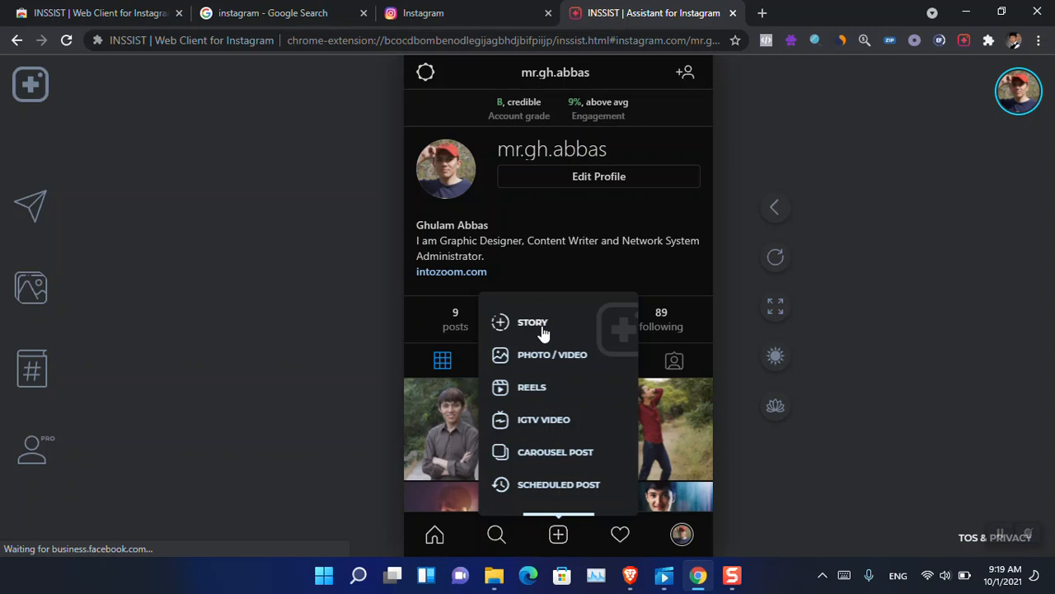
Start a new story and browse This PC, checking the Screenshots folder before returning
left_click(553, 353)
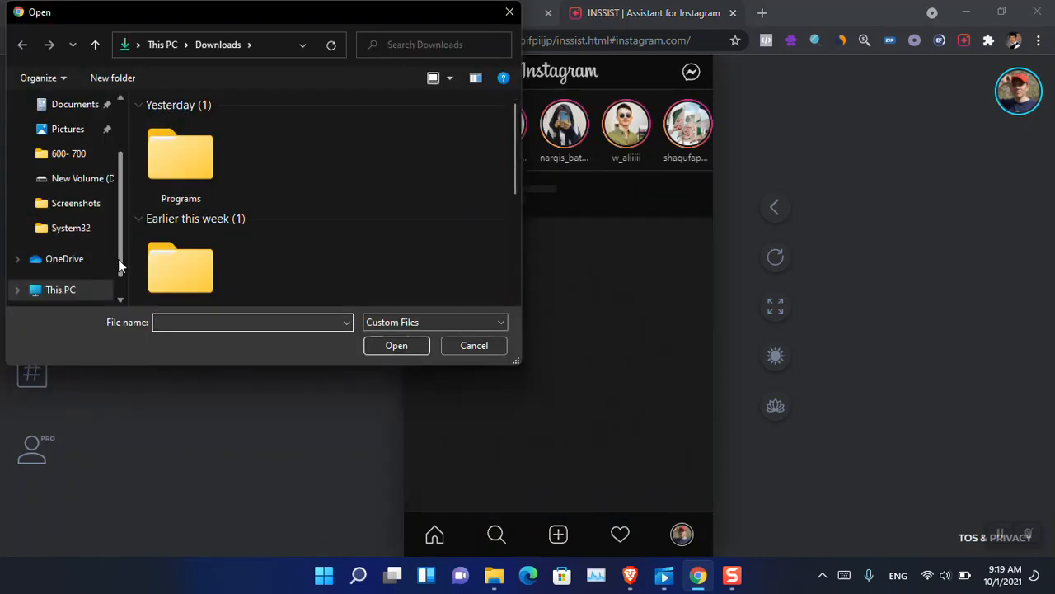
scroll("down", 3)
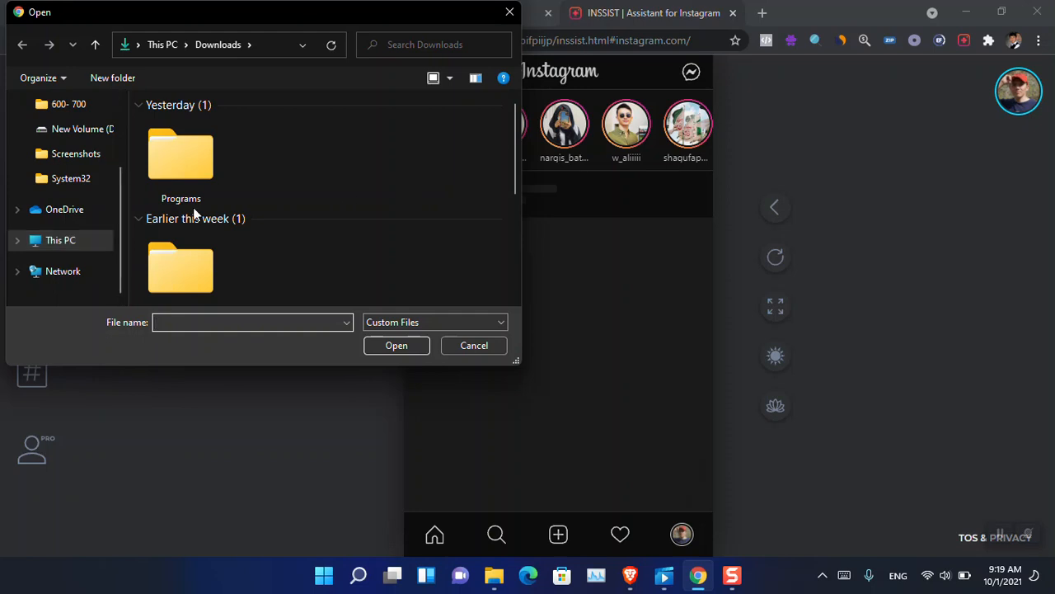
left_click(59, 241)
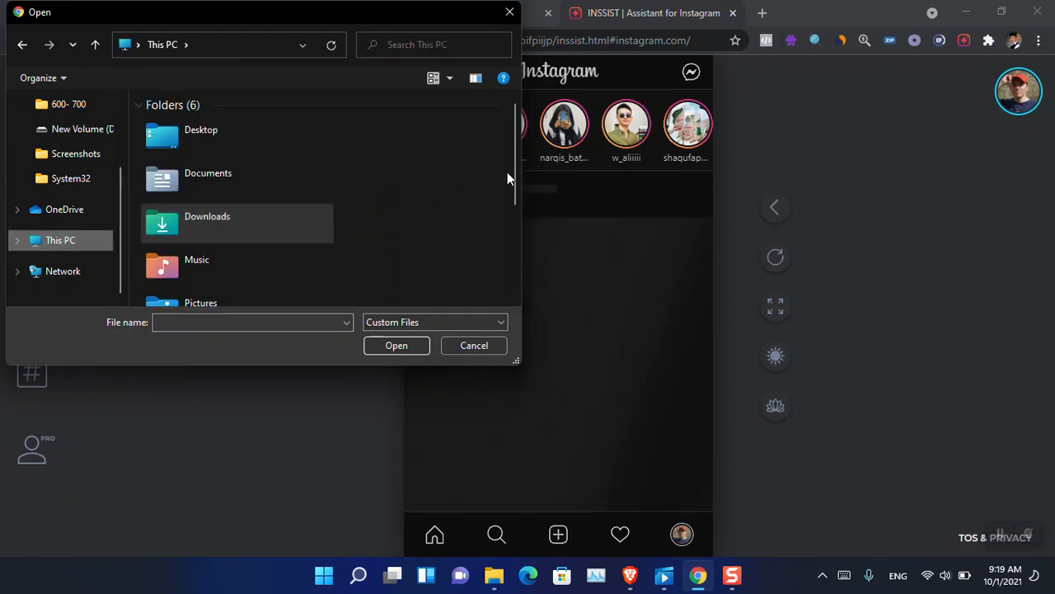
scroll("down", 3)
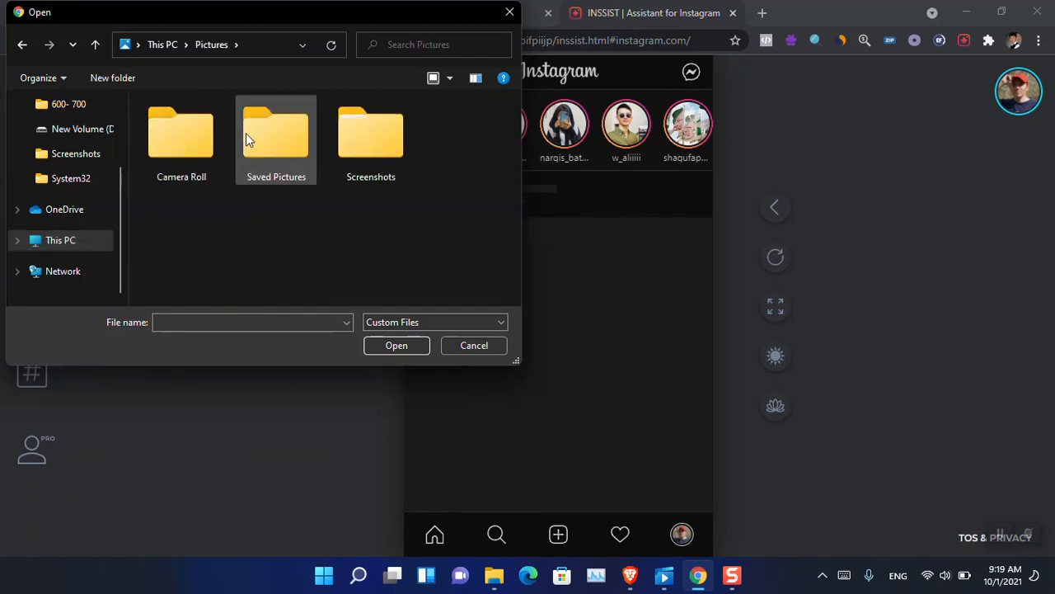
double_click(371, 132)
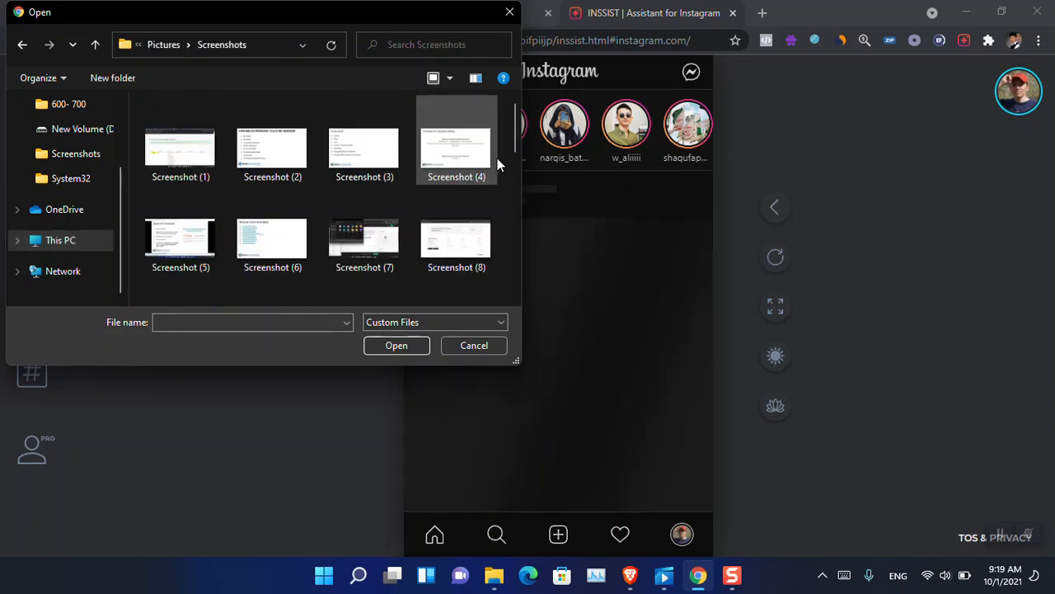
left_click(59, 241)
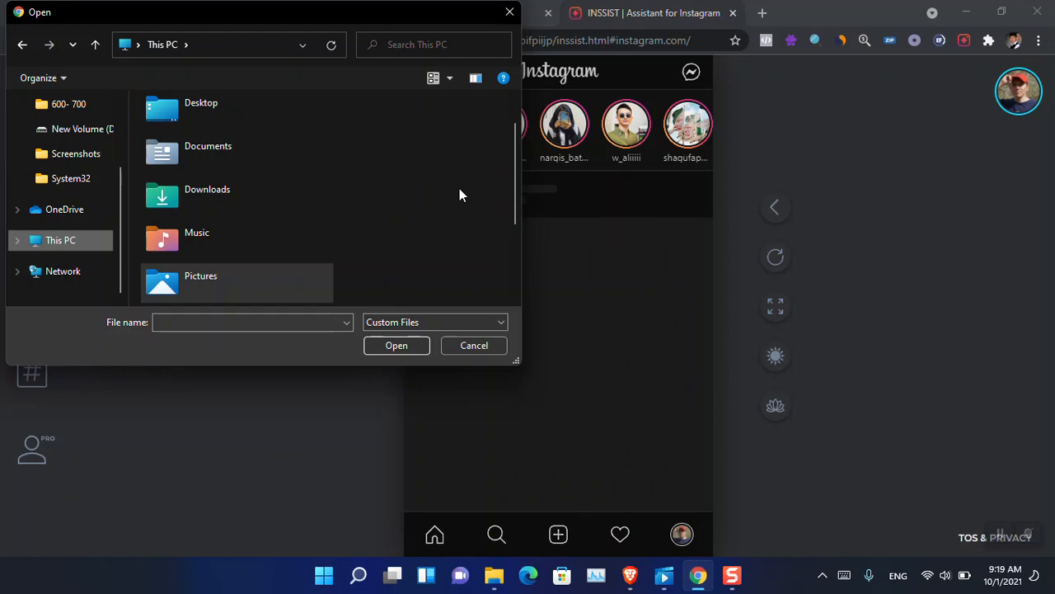
scroll("down", 3)
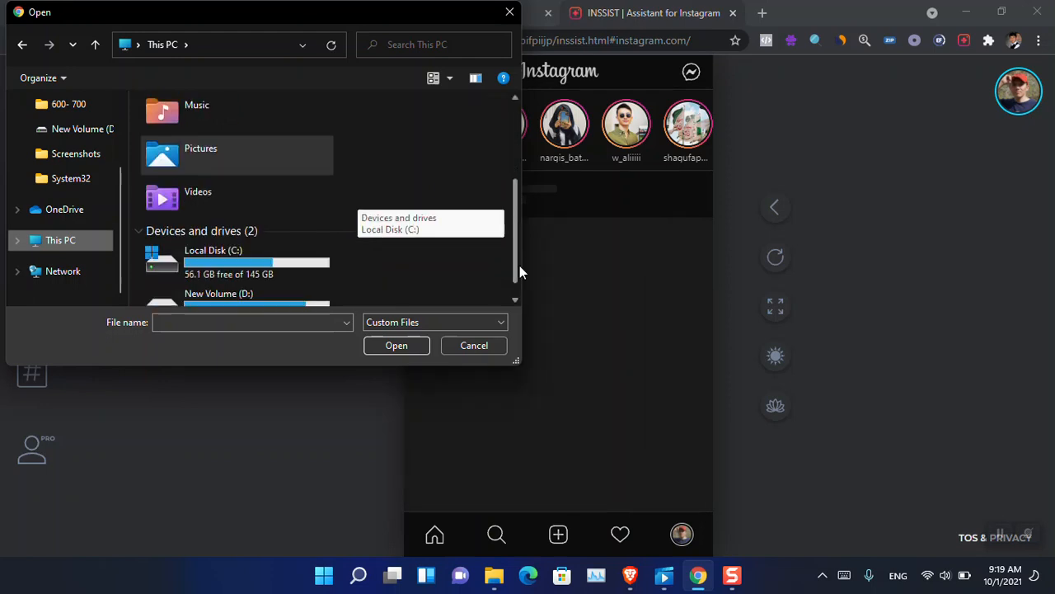
Pick photo 14 from New Volume (D:) > Picture > New folder for the story
double_click(217, 294)
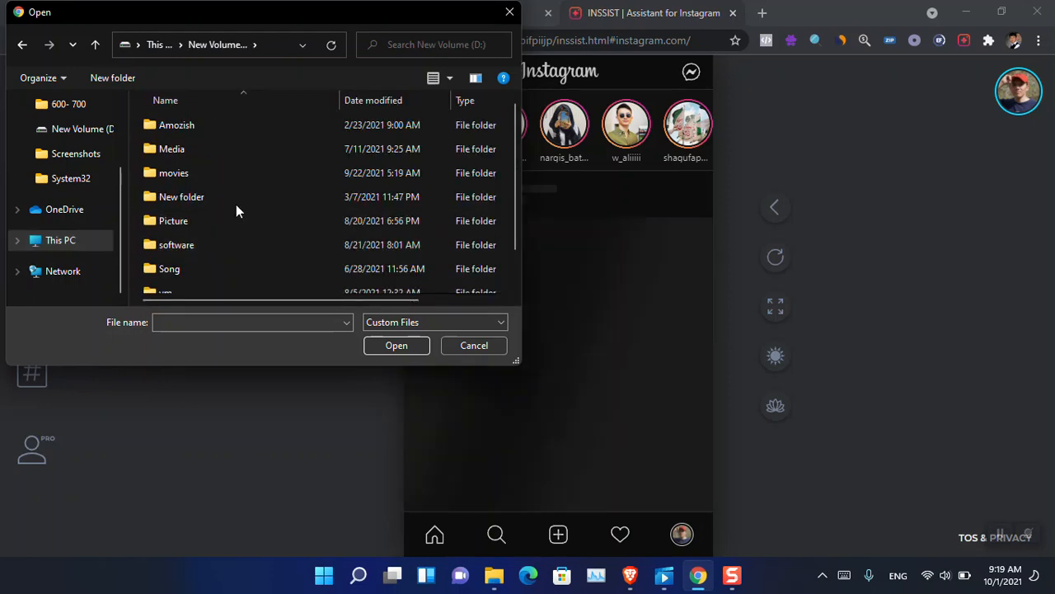
left_click(173, 221)
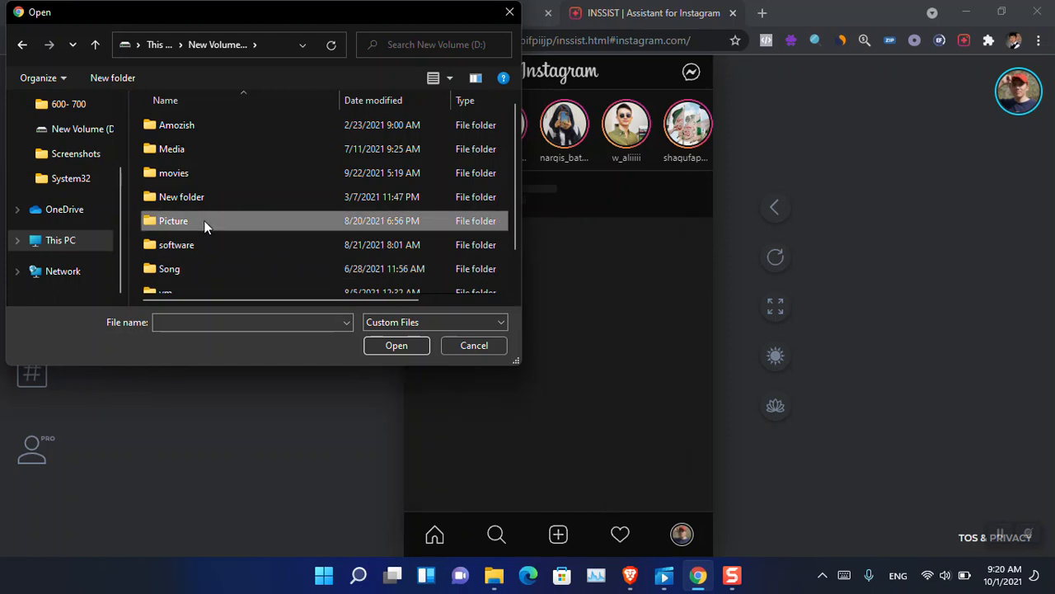
double_click(173, 221)
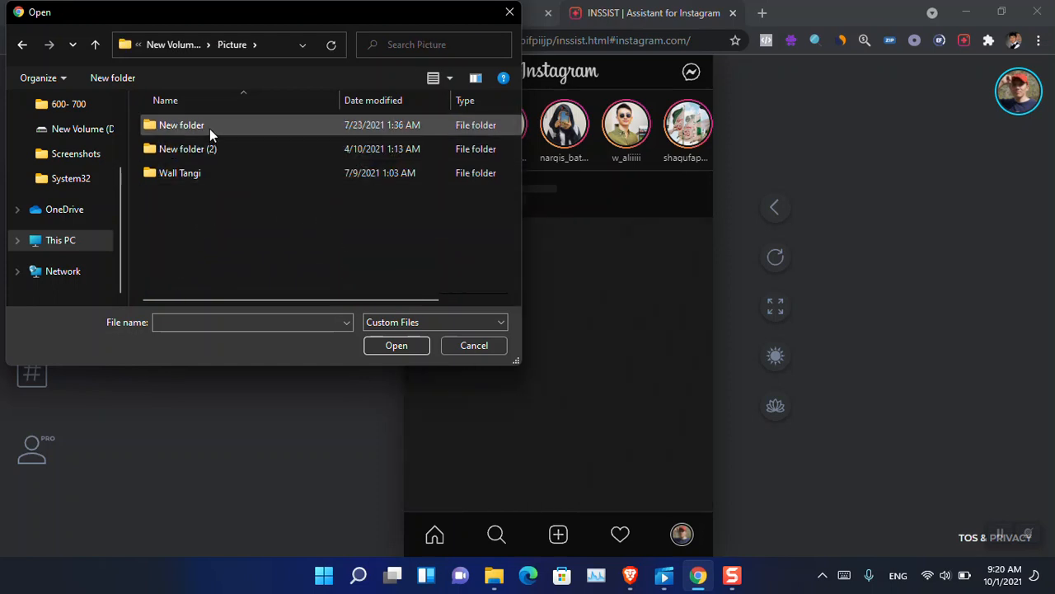
double_click(181, 126)
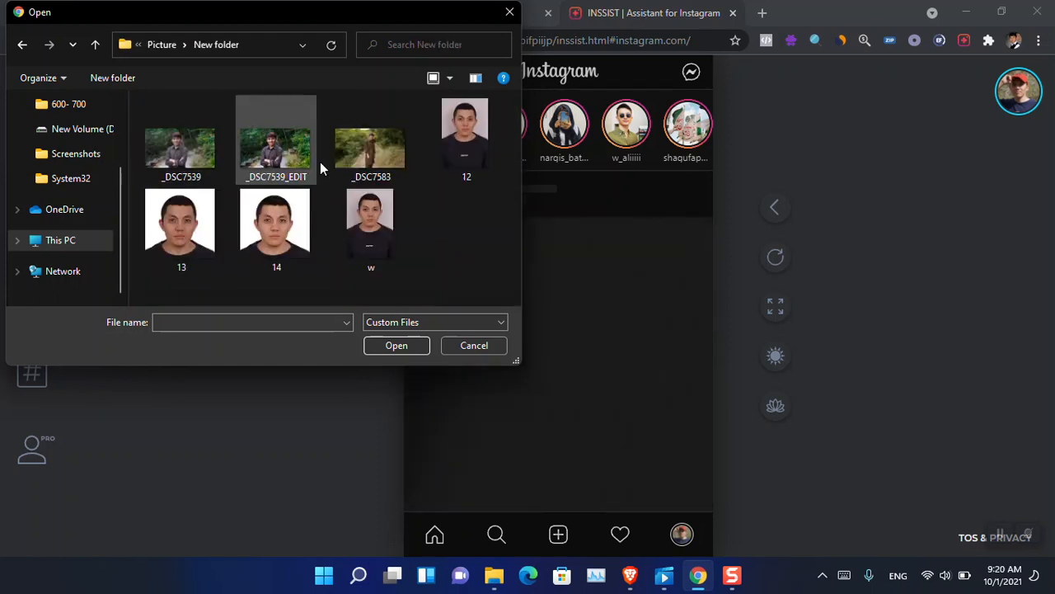
left_click(277, 223)
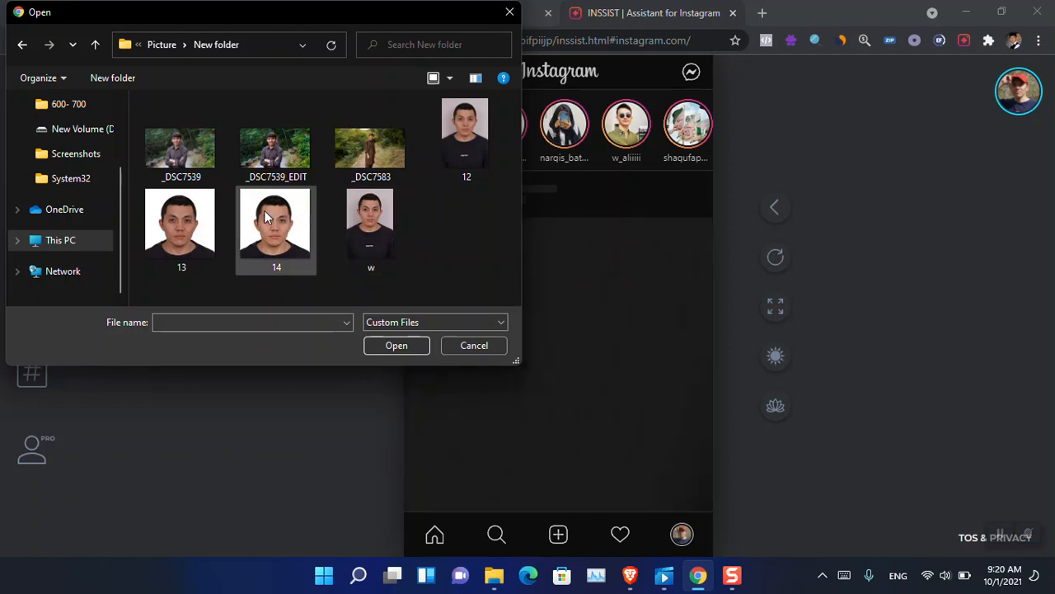
left_click(395, 344)
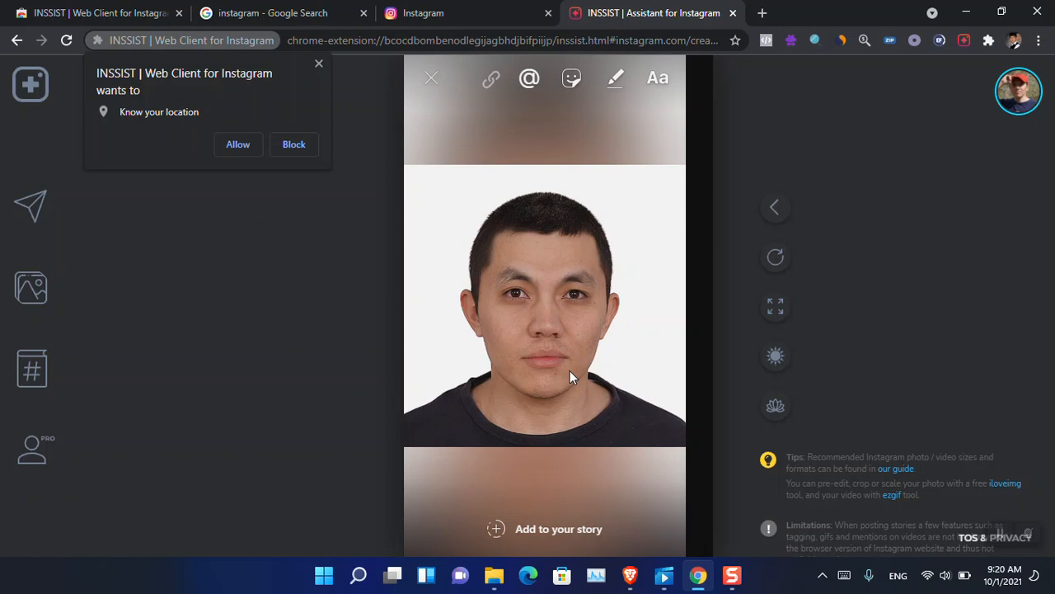
mouse_move(918, 277)
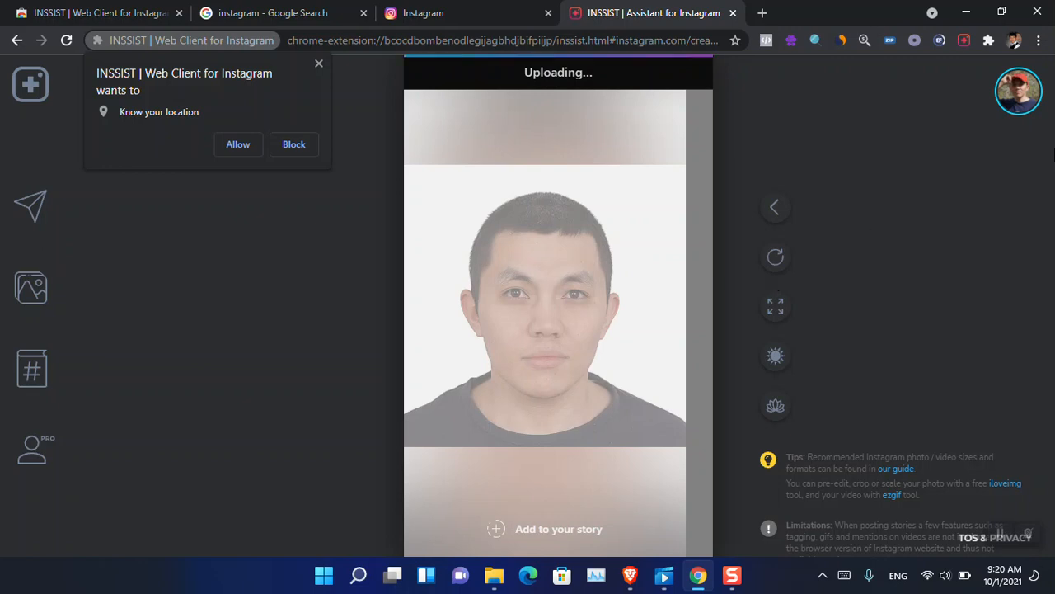
mouse_move(933, 285)
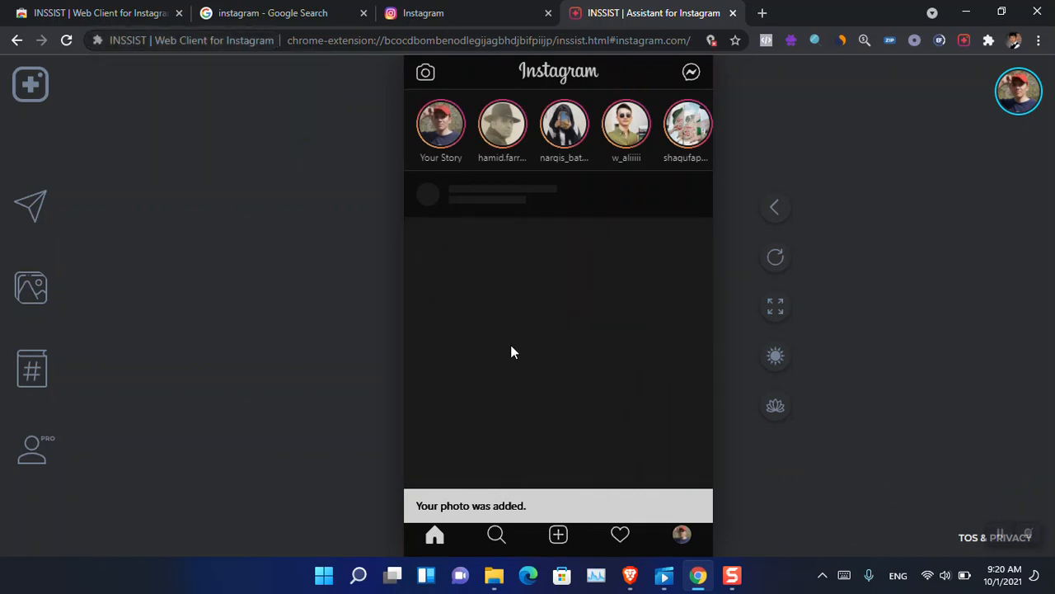
mouse_move(553, 494)
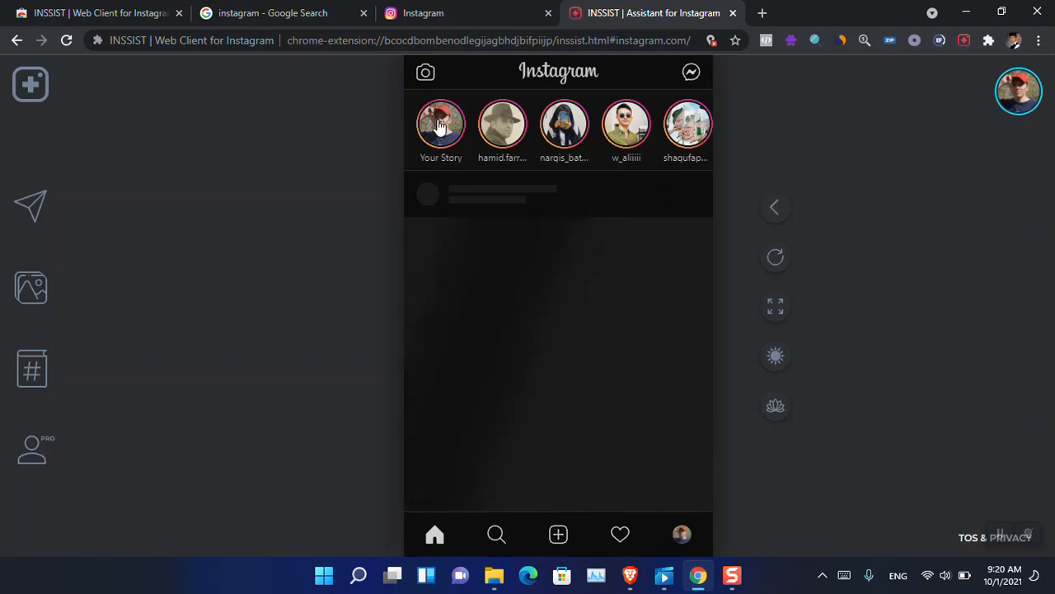
Add the portrait photo to your story and switch to the regular Instagram tab
left_click(440, 124)
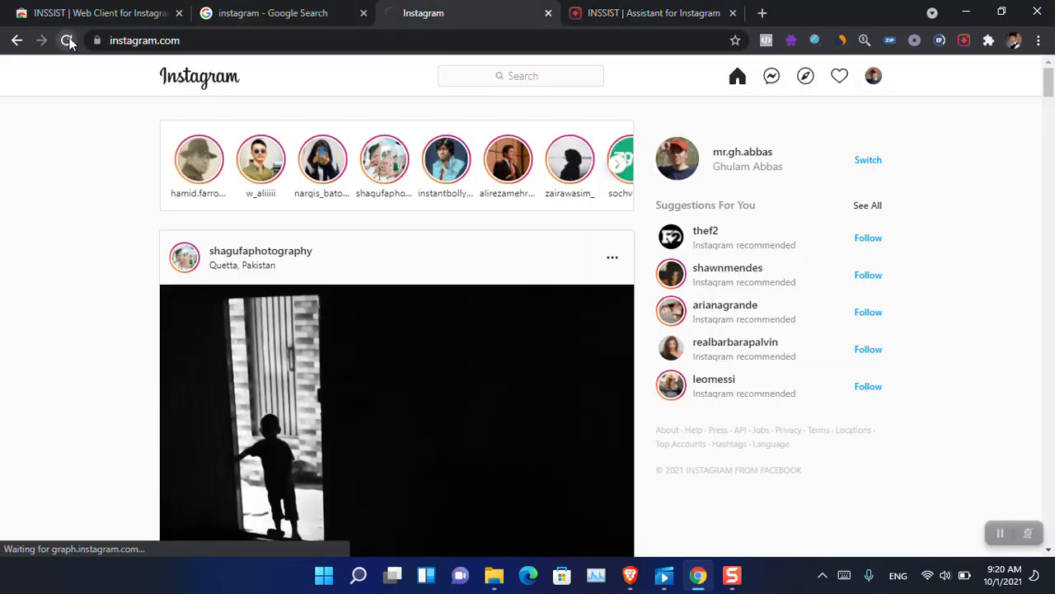
Reload instagram.com and reopen the mobile-style INSSIST client on the home feed
left_click(69, 40)
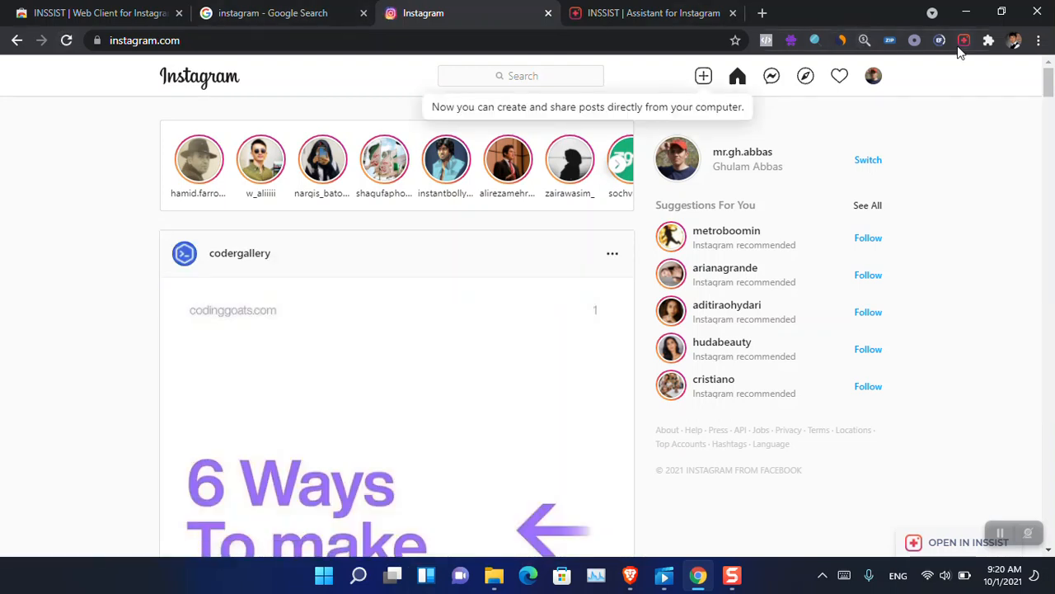
left_click(963, 39)
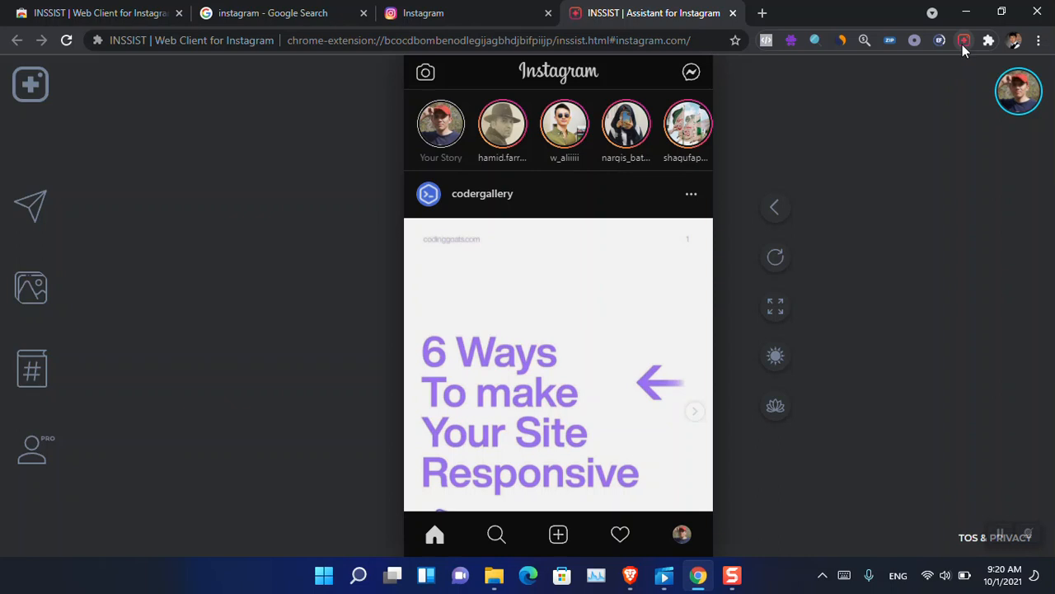
mouse_move(1009, 344)
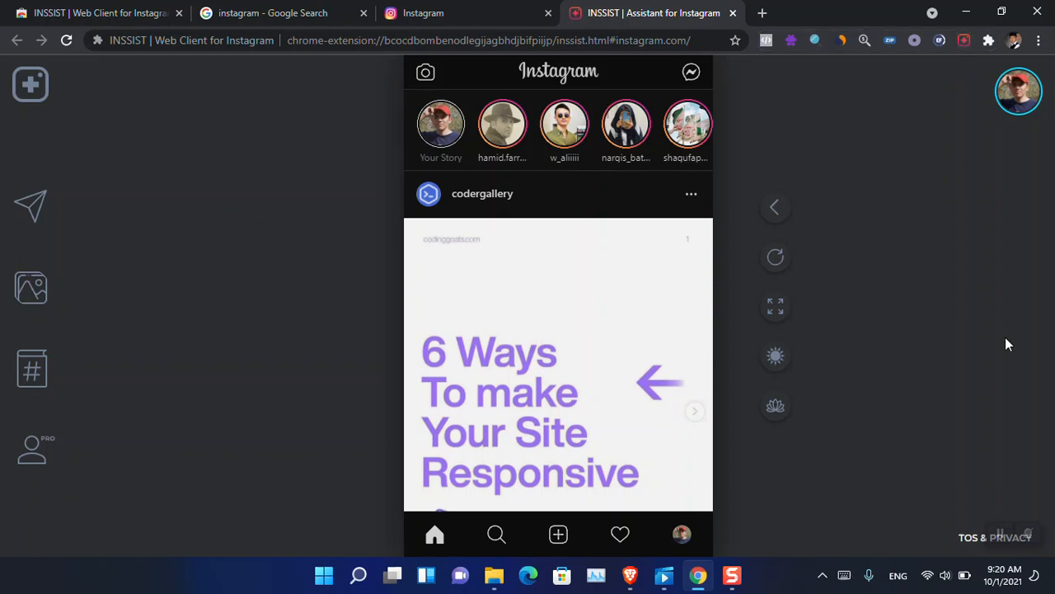